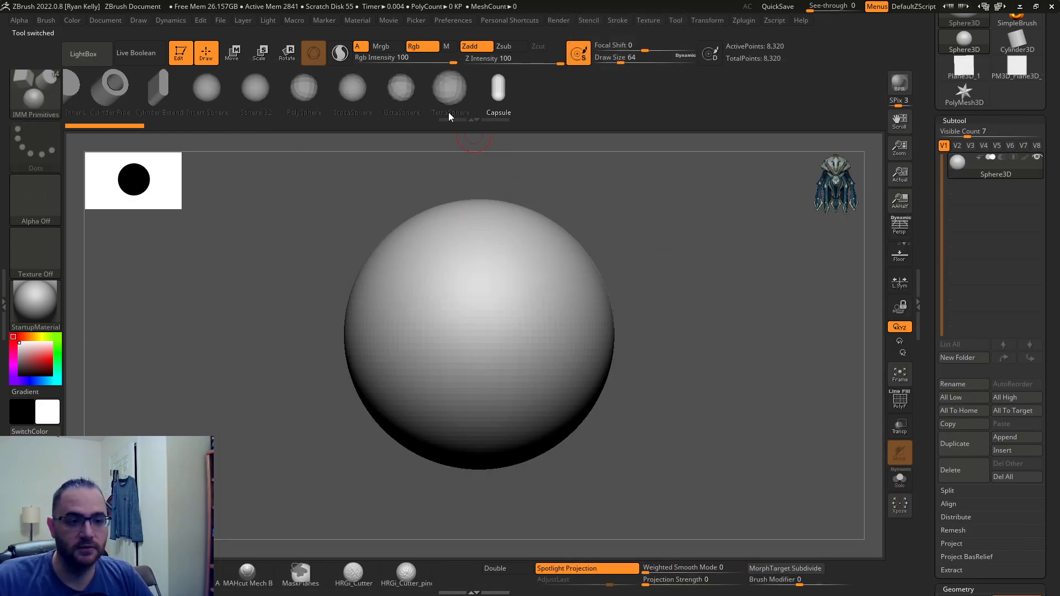
- Convert Sphere3D to a PolyMesh3D and browse other starter meshes in the Tool picker
click(449, 91)
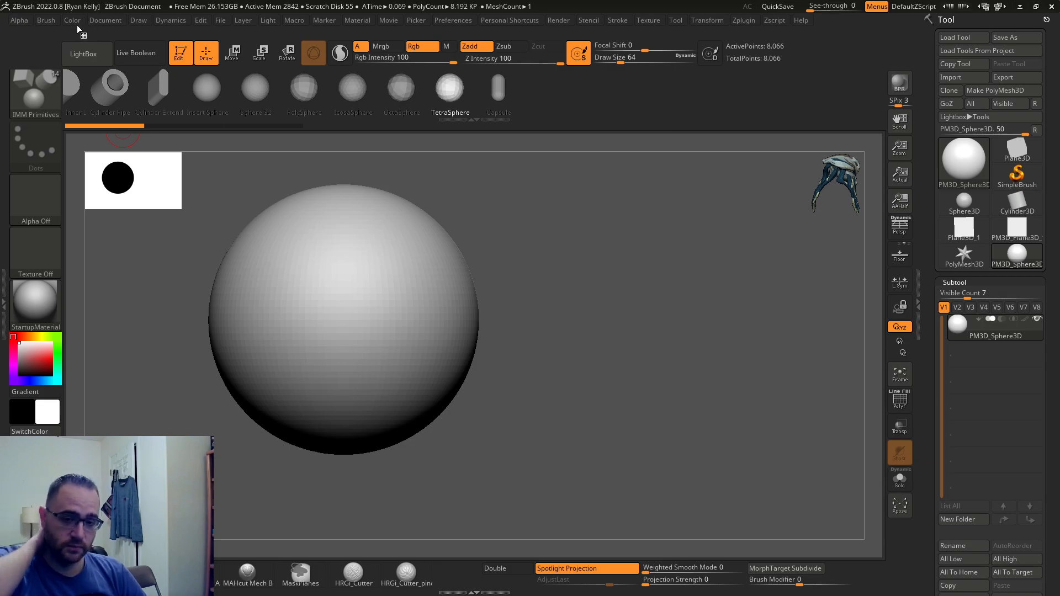
mouse_move(382, 152)
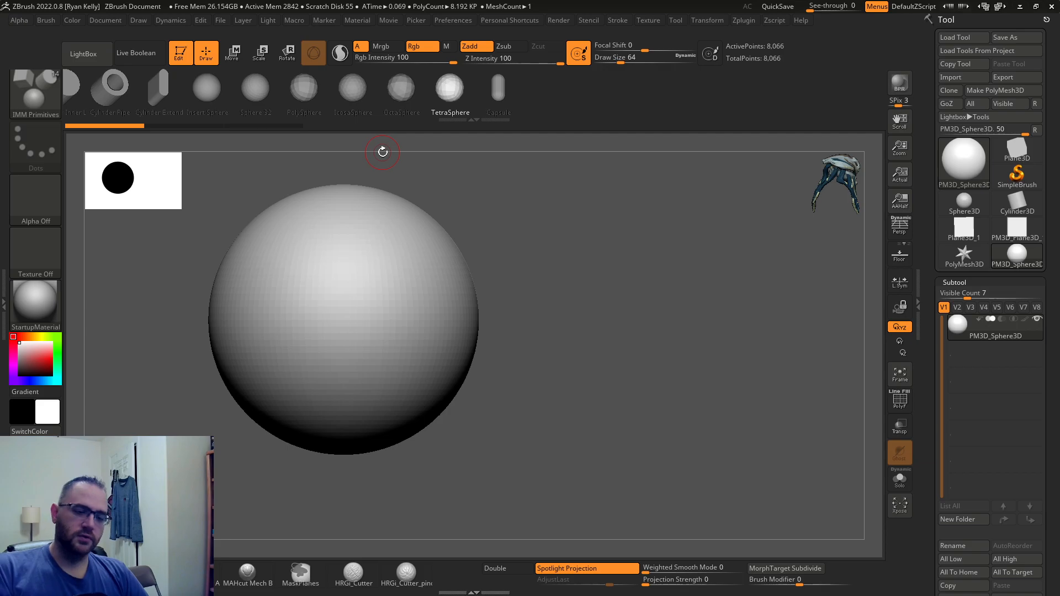
mouse_move(405, 200)
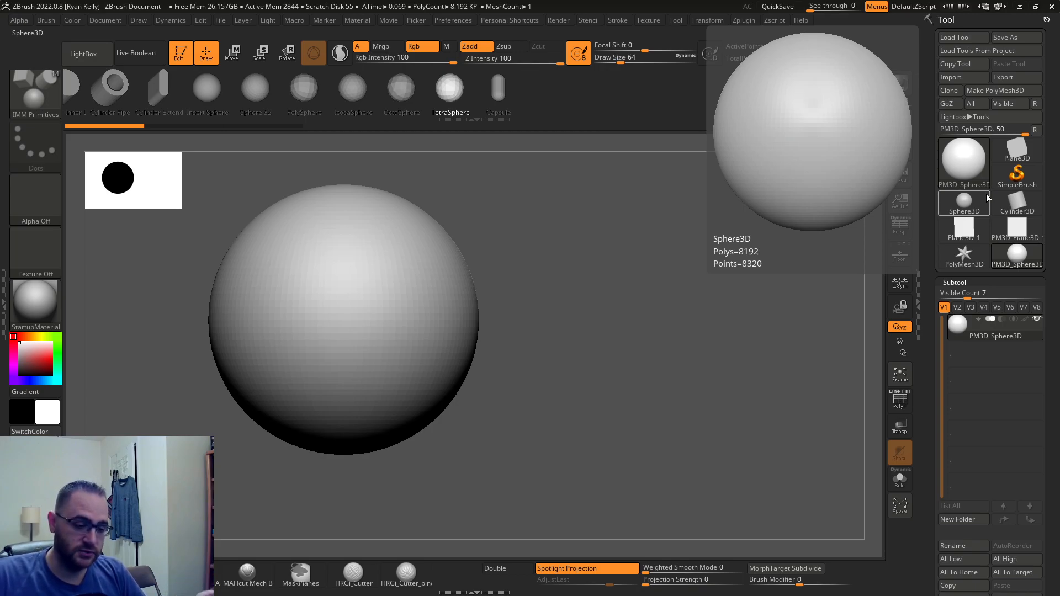
click(1016, 162)
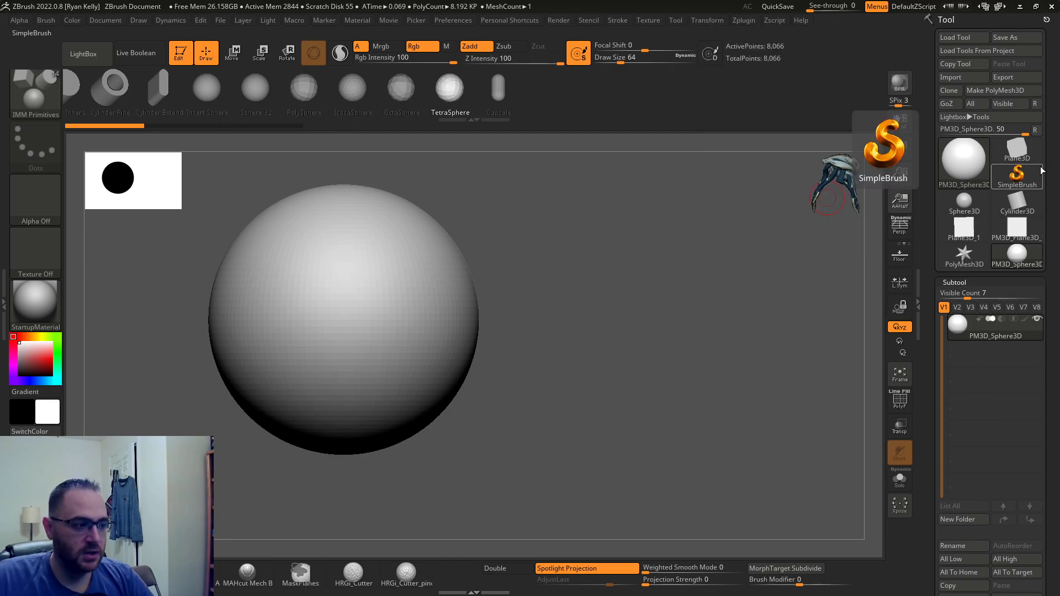
- Load Plane3D, stamp an eye with the ChiselCreature VDM brush, then pick the horn shape
click(1016, 229)
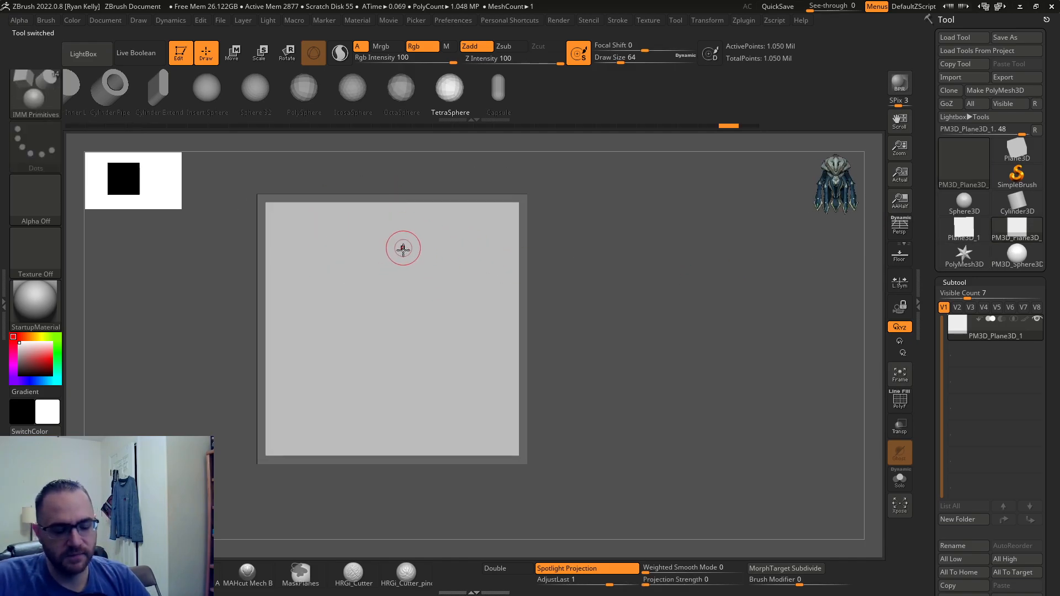
mouse_move(440, 236)
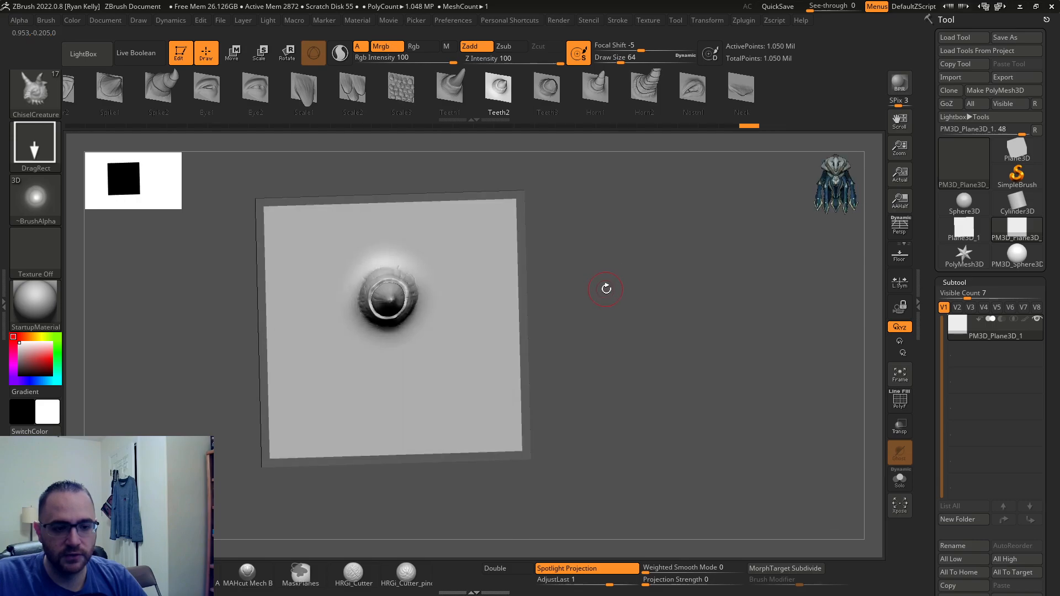
drag(405, 297, 379, 281)
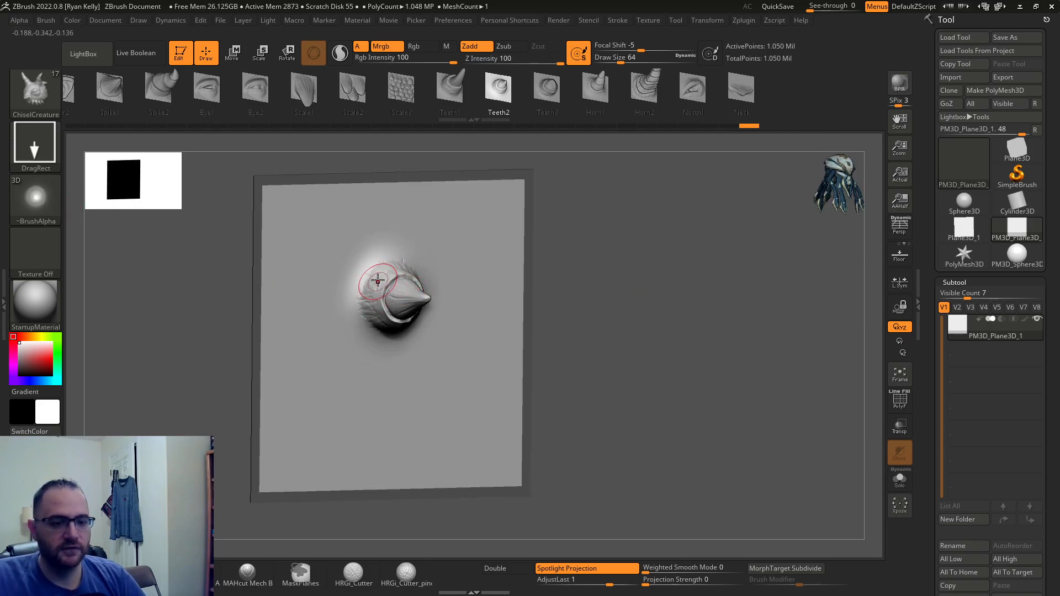
drag(378, 280, 354, 292)
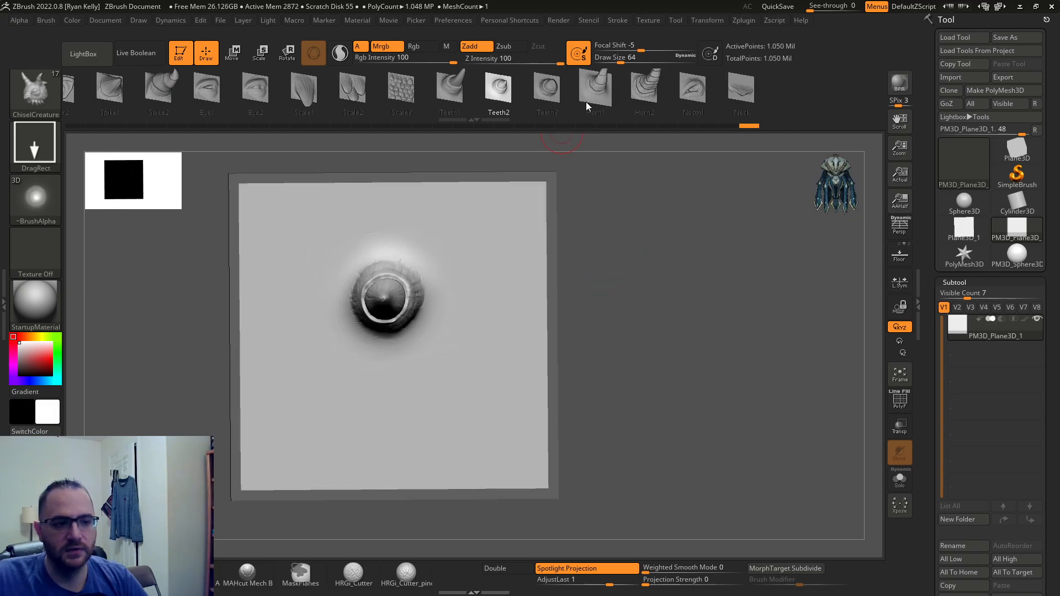
click(593, 92)
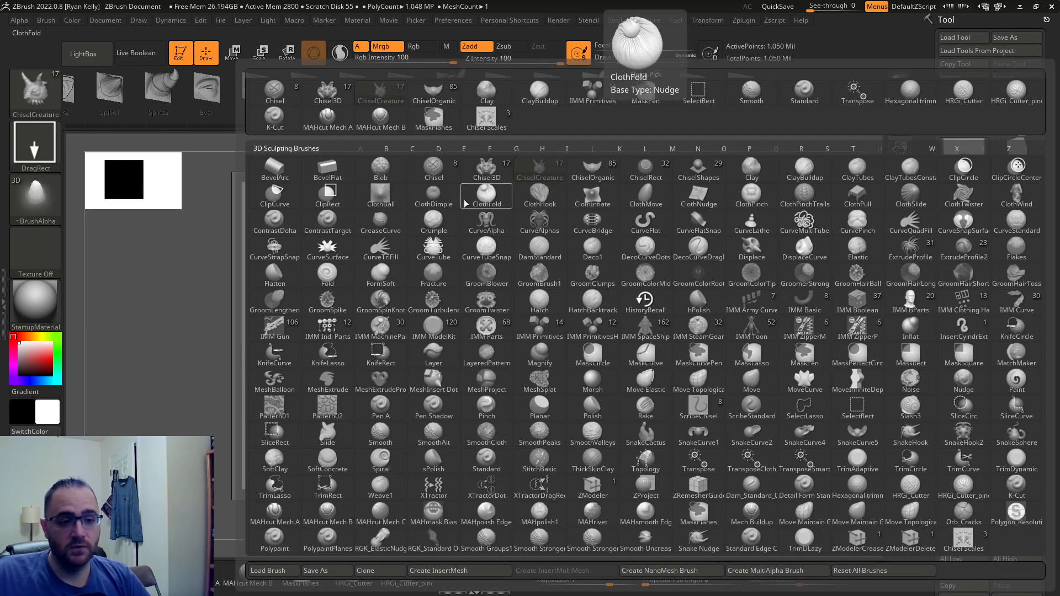
- With a Dots stroke, paint a long curved row of overlapping chisel scales across the plane
click(380, 169)
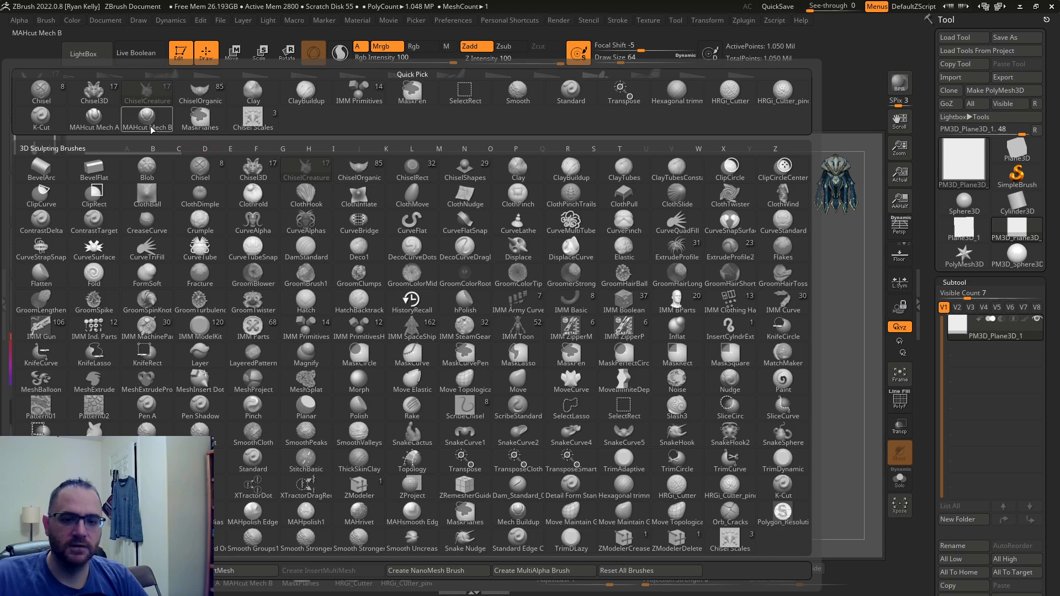
mouse_move(147, 121)
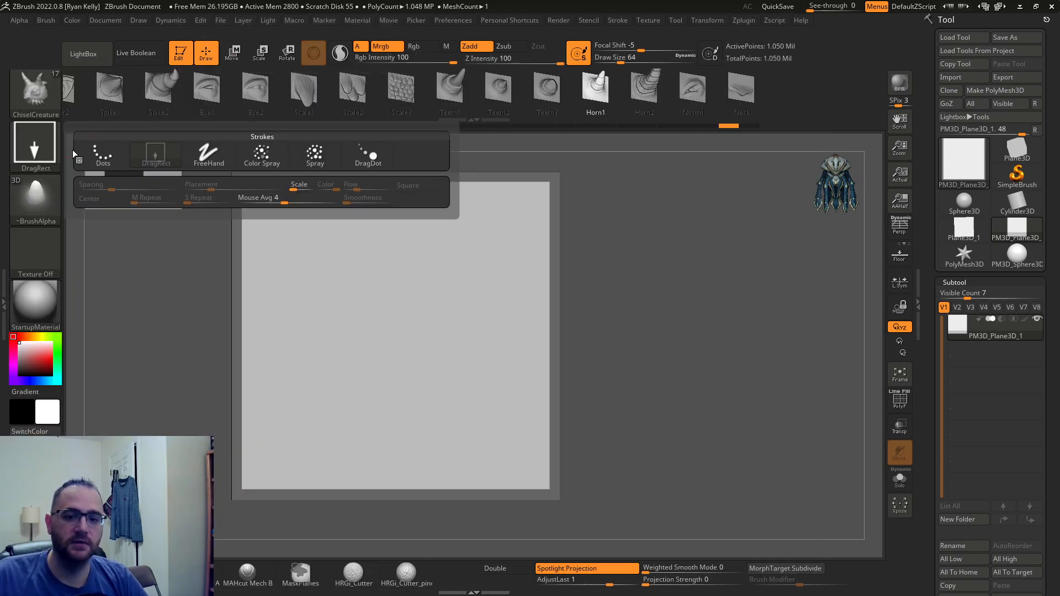
drag(304, 270, 443, 369)
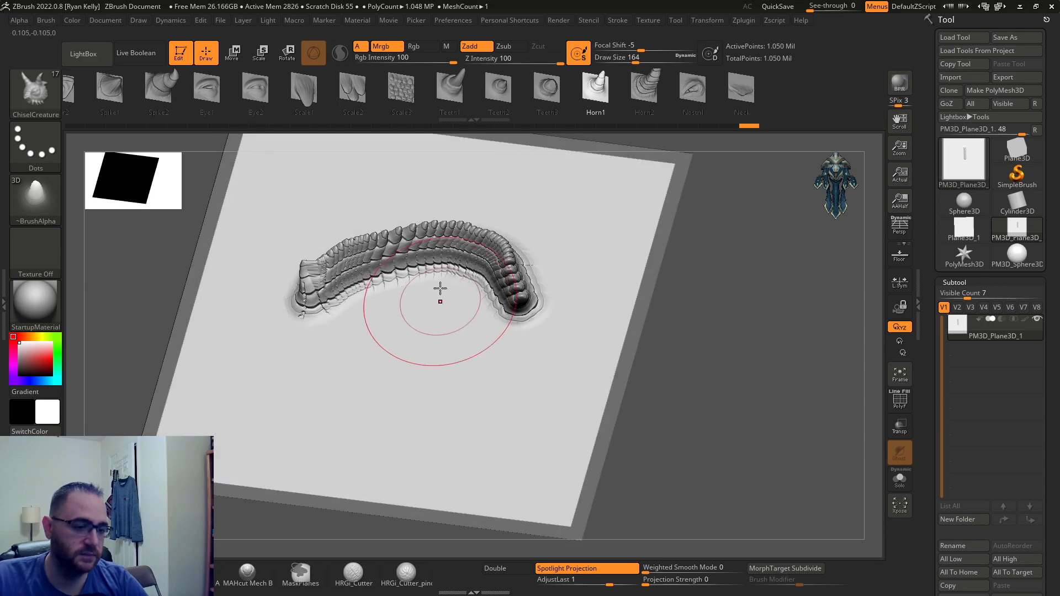
- Undo the scale row, adjust Draw Size via the Stroke/LazyMouse popup and reach Brush > Tablet Pressure
click(508, 20)
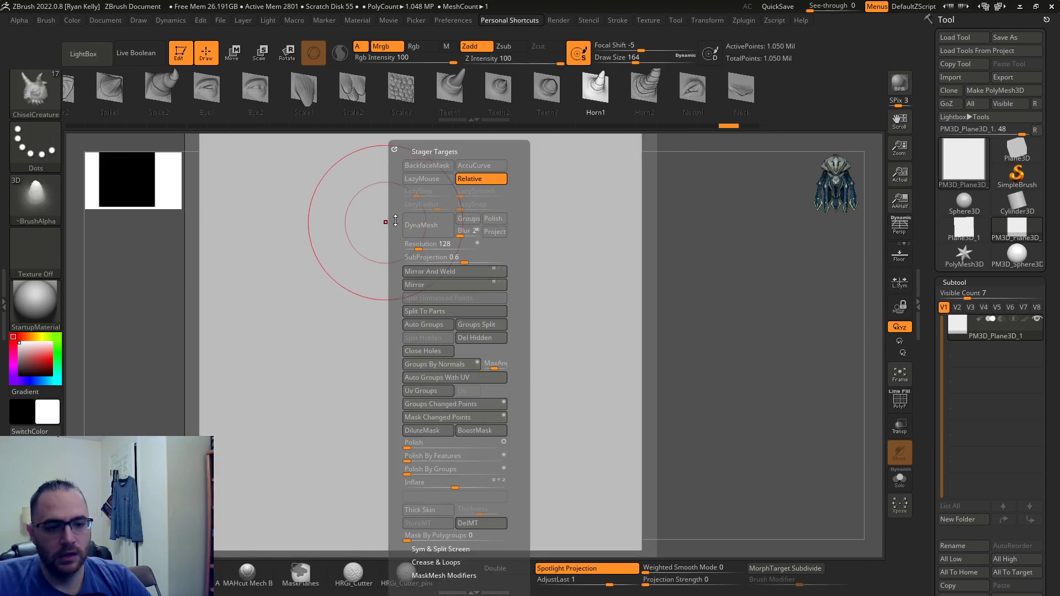
click(427, 179)
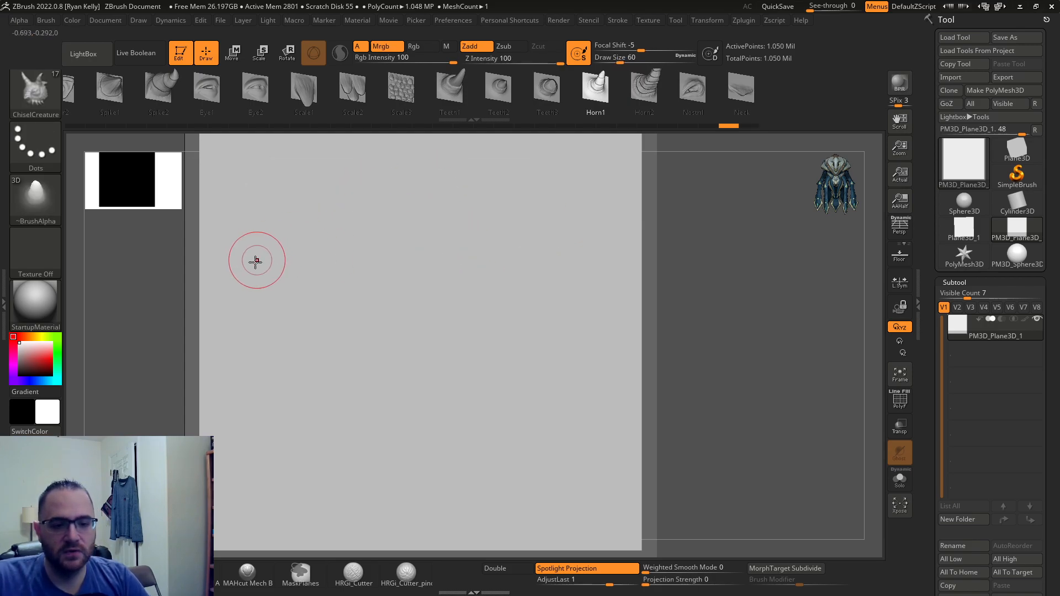
mouse_move(444, 203)
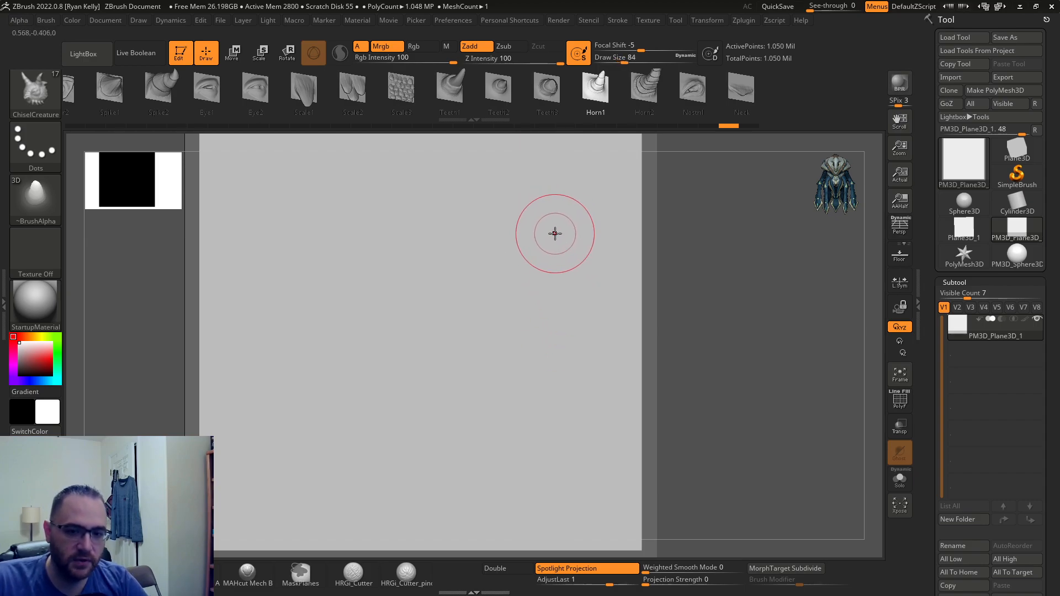
mouse_move(531, 254)
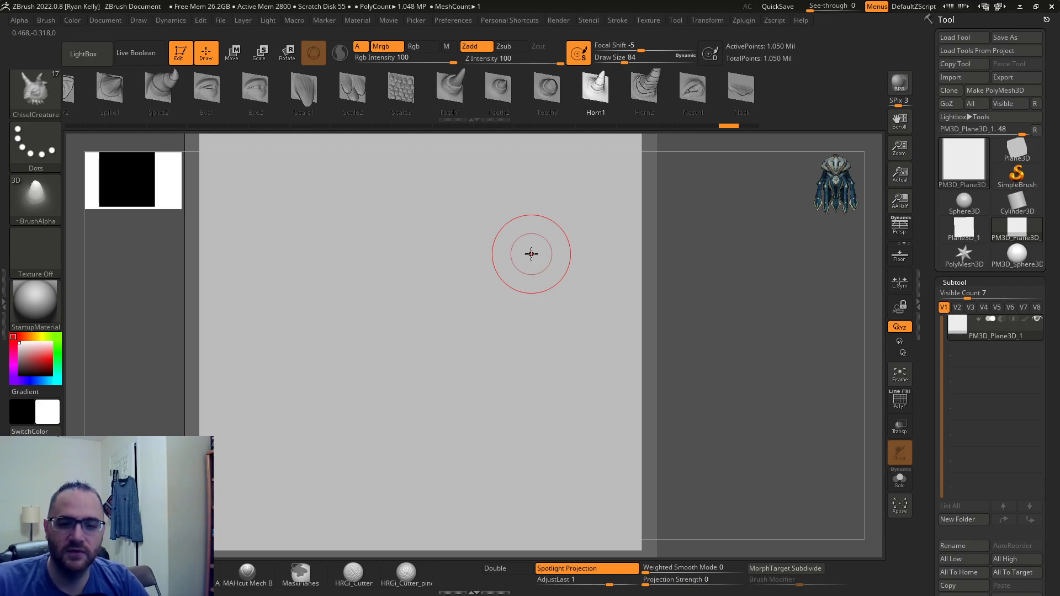
click(45, 20)
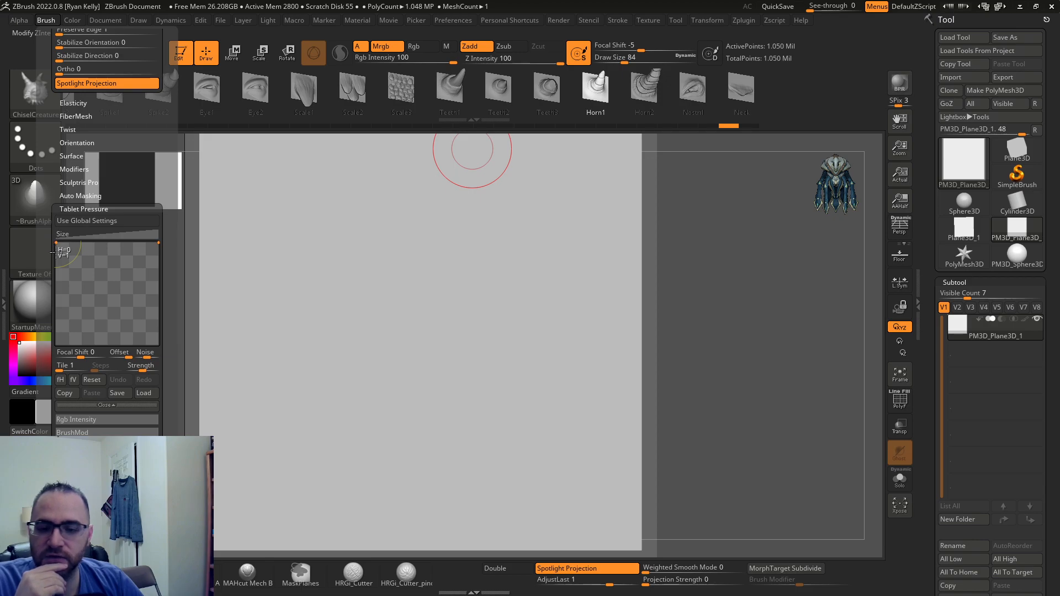
mouse_move(61, 248)
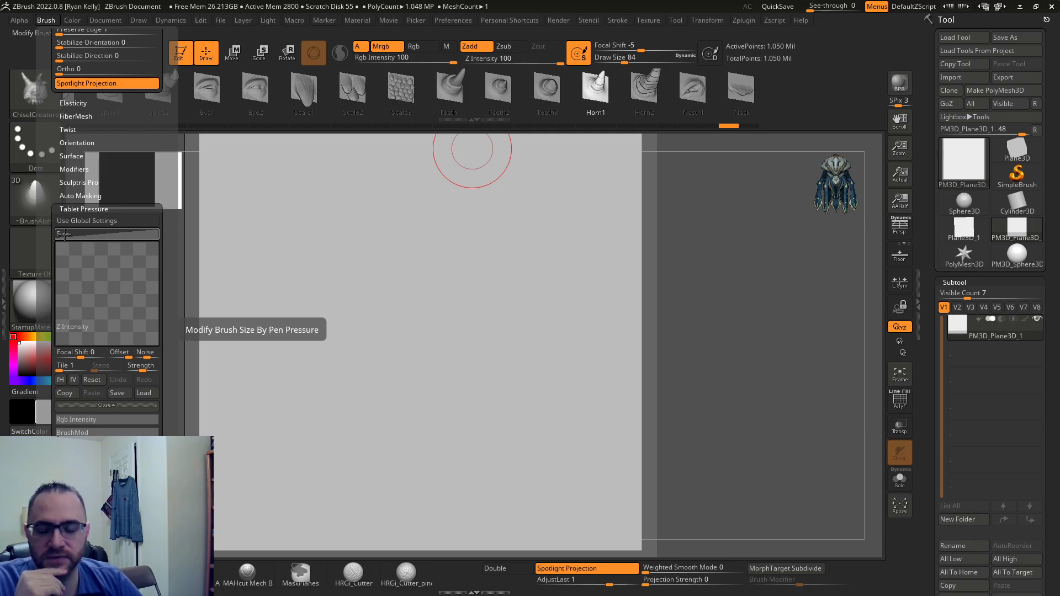
- Link brush size to pen pressure and stamp a diagonal LazyMouse row of Horn1 shapes across the plane
drag(81, 297, 55, 311)
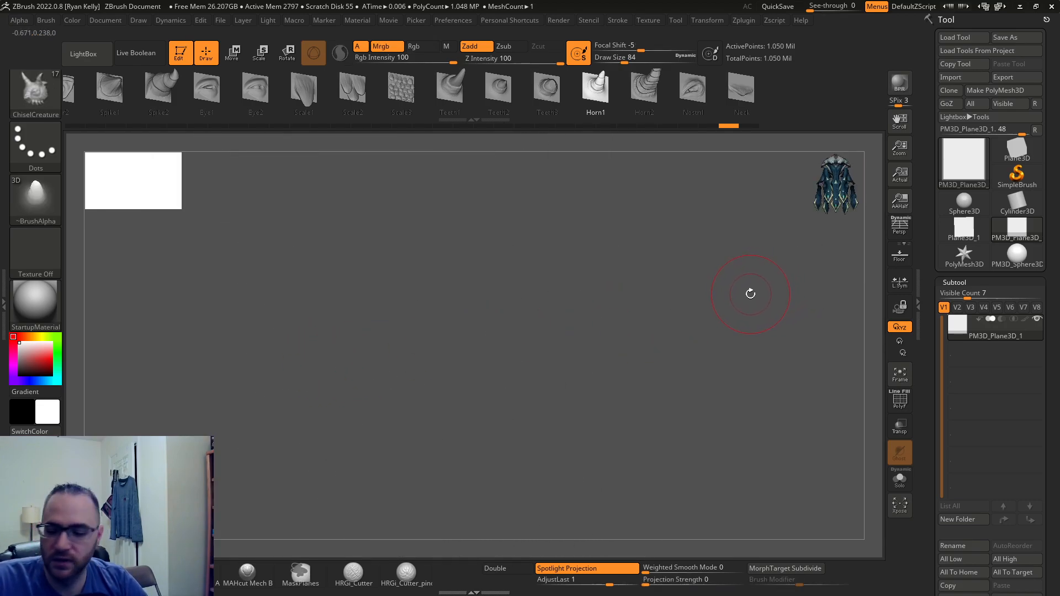
click(899, 255)
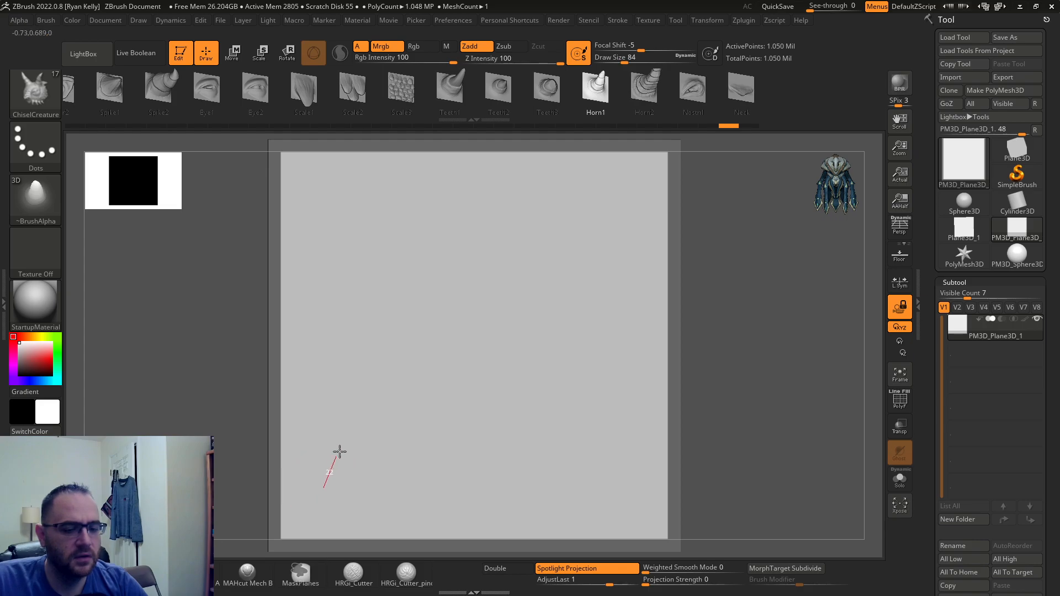
drag(331, 470, 486, 300)
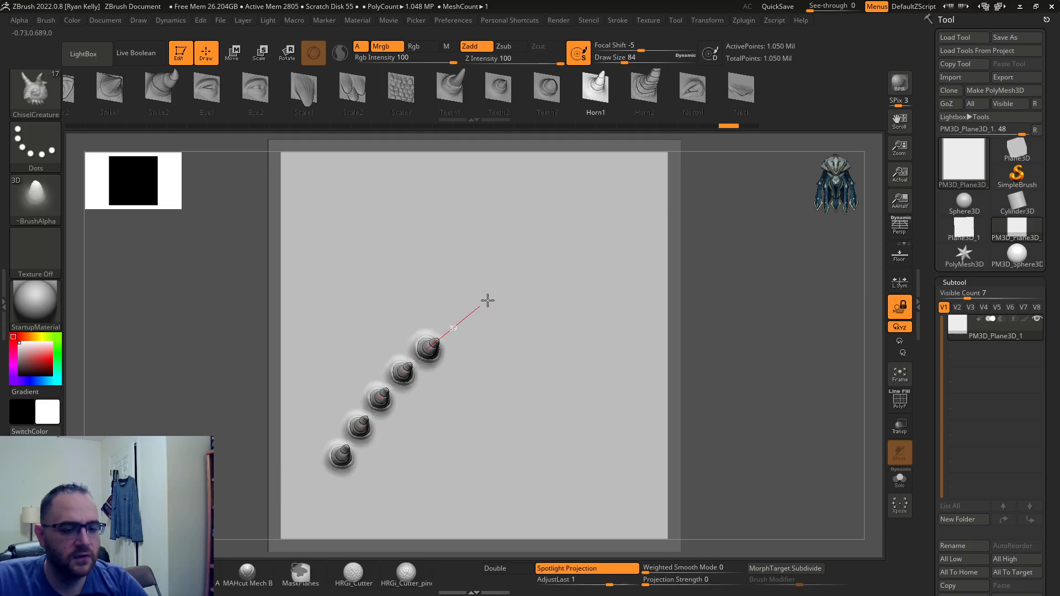
drag(426, 341, 674, 159)
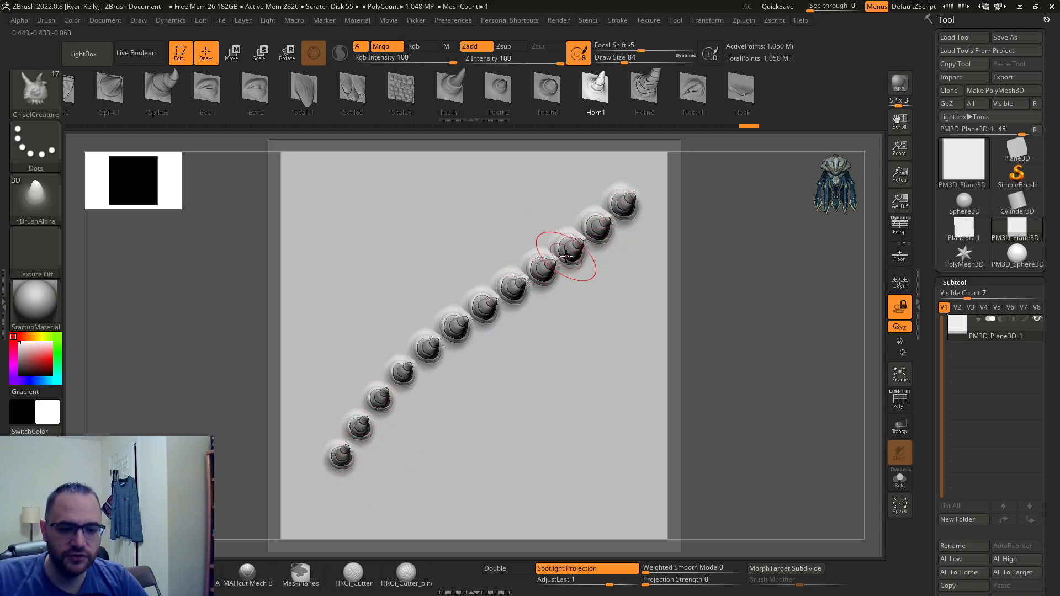
click(45, 20)
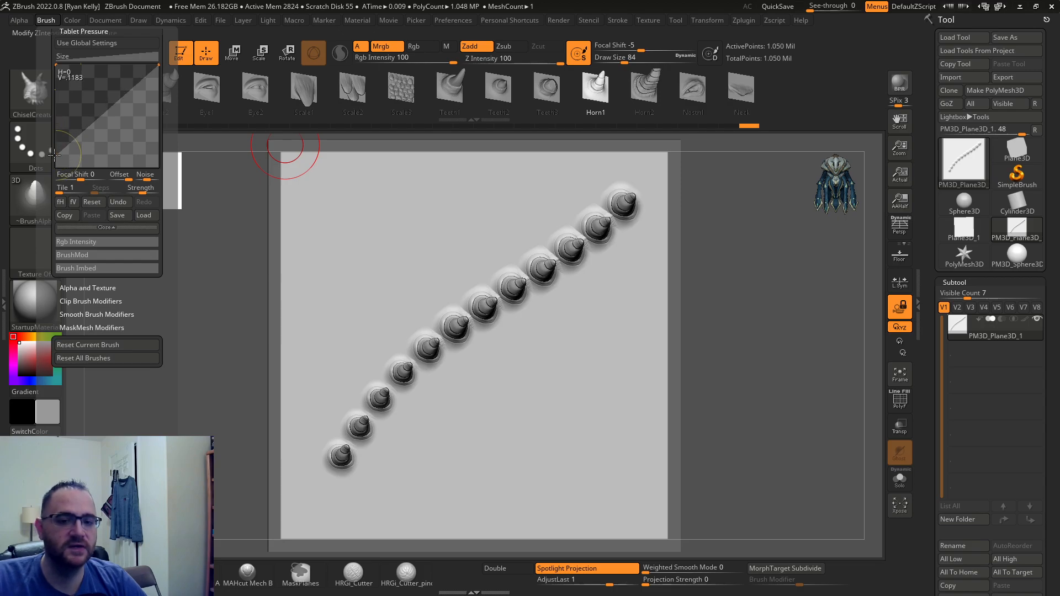
mouse_move(60, 155)
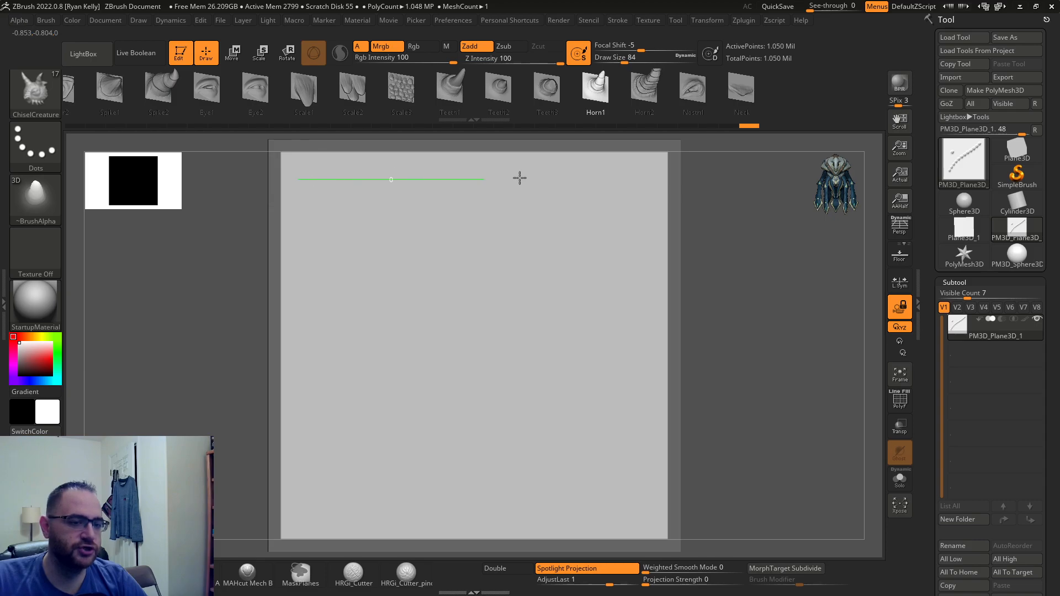
- Flatten the Size pressure curve and stamp a new horn row from the plane's lower left
drag(308, 179, 660, 178)
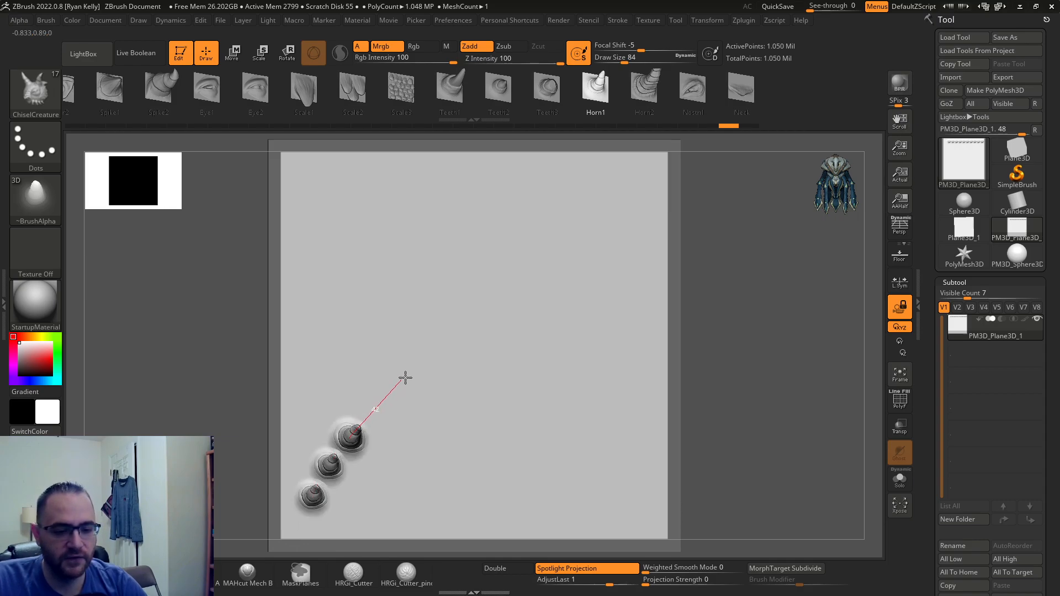
drag(404, 378, 675, 147)
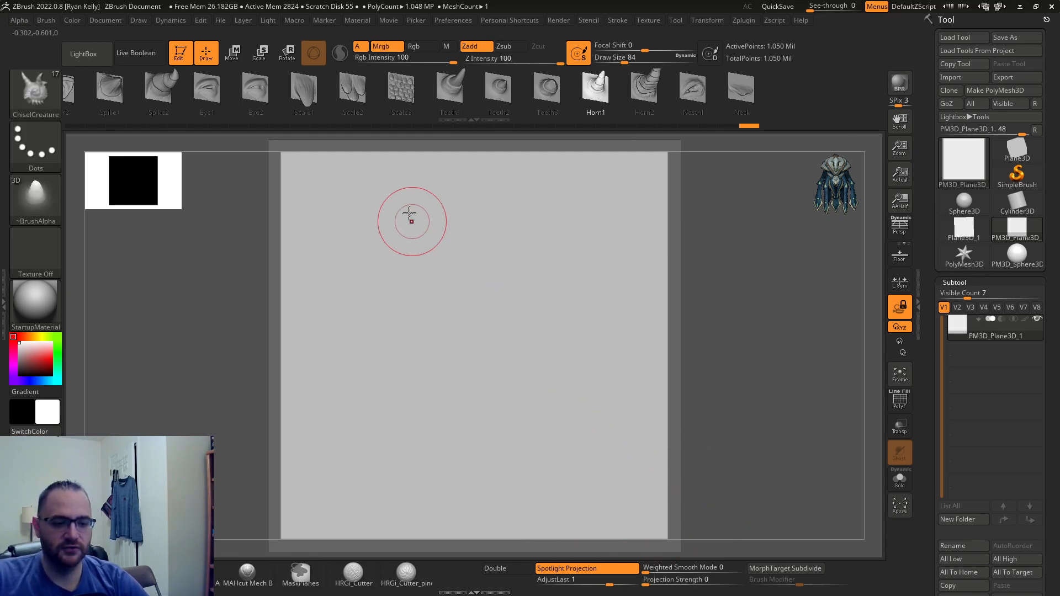
- Load the Chisel Scales brush with Draw Size about 126 and Focal Shift -100
drag(412, 220, 511, 452)
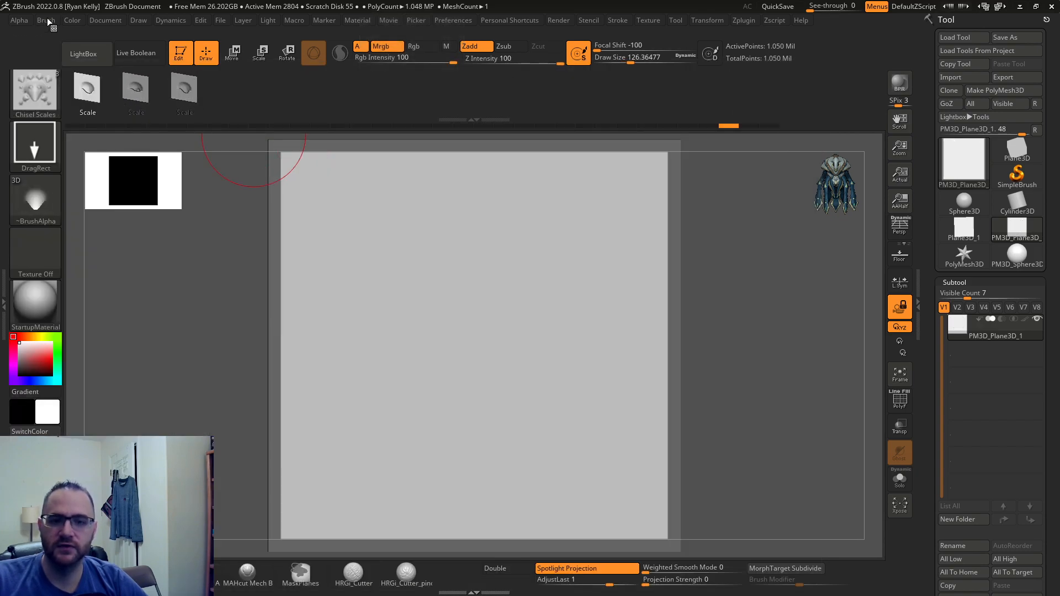
- Switch the Chisel Scales stroke from DragRect to Dots
click(45, 20)
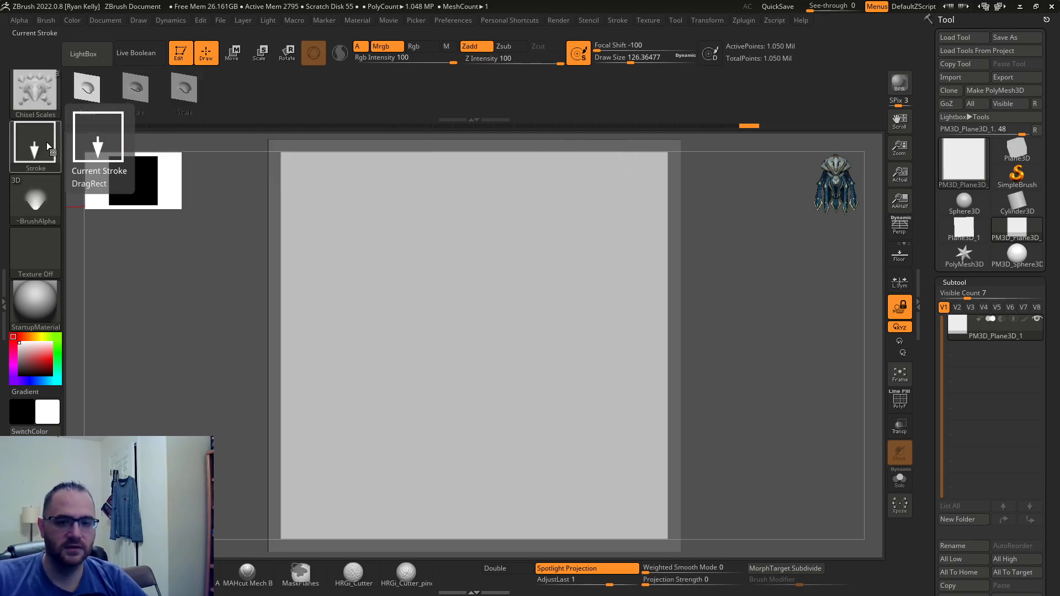
click(36, 145)
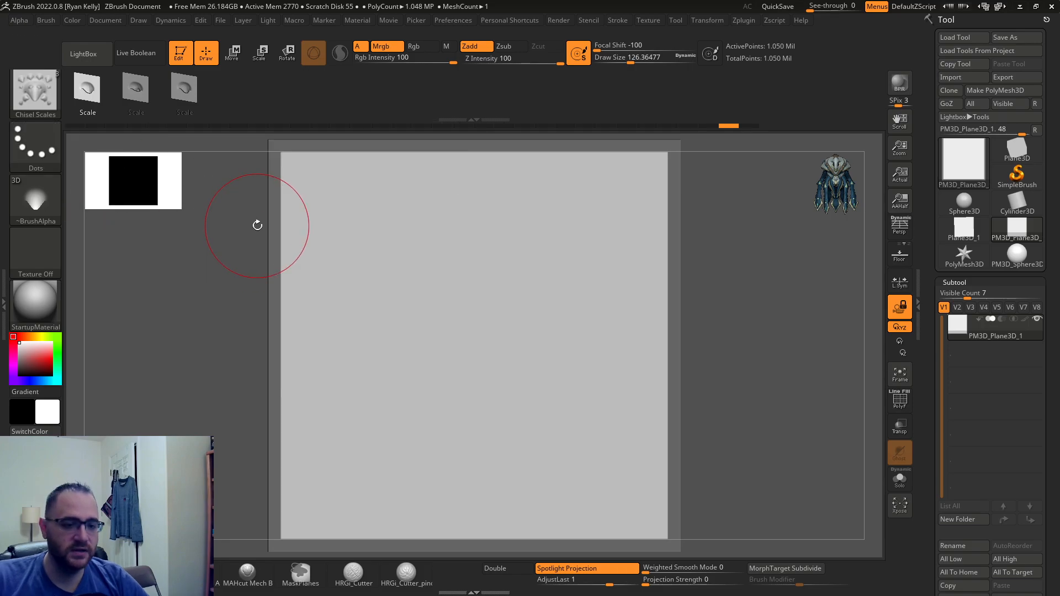
mouse_move(404, 249)
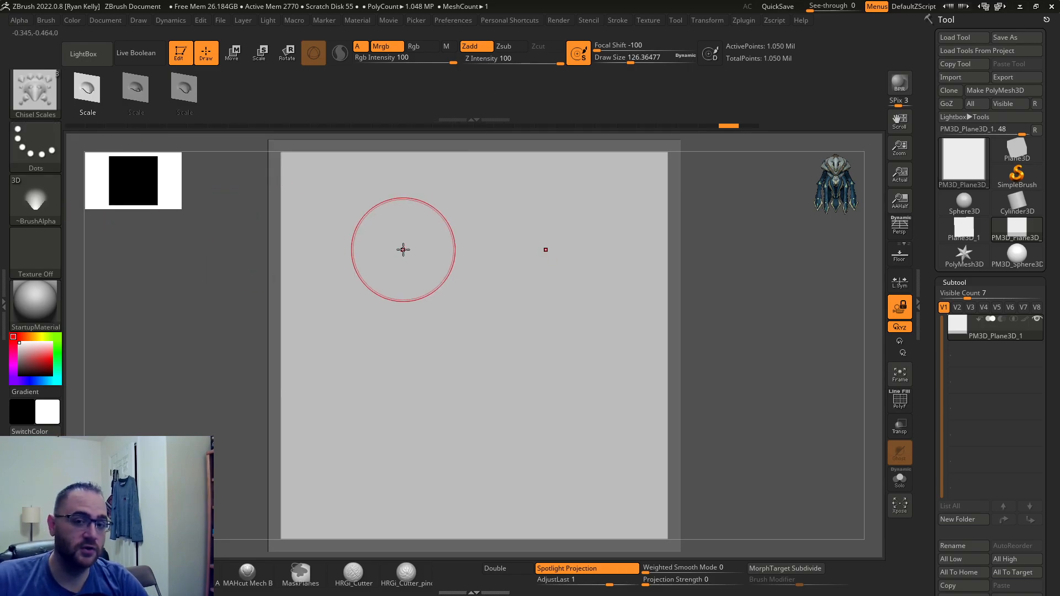
mouse_move(400, 287)
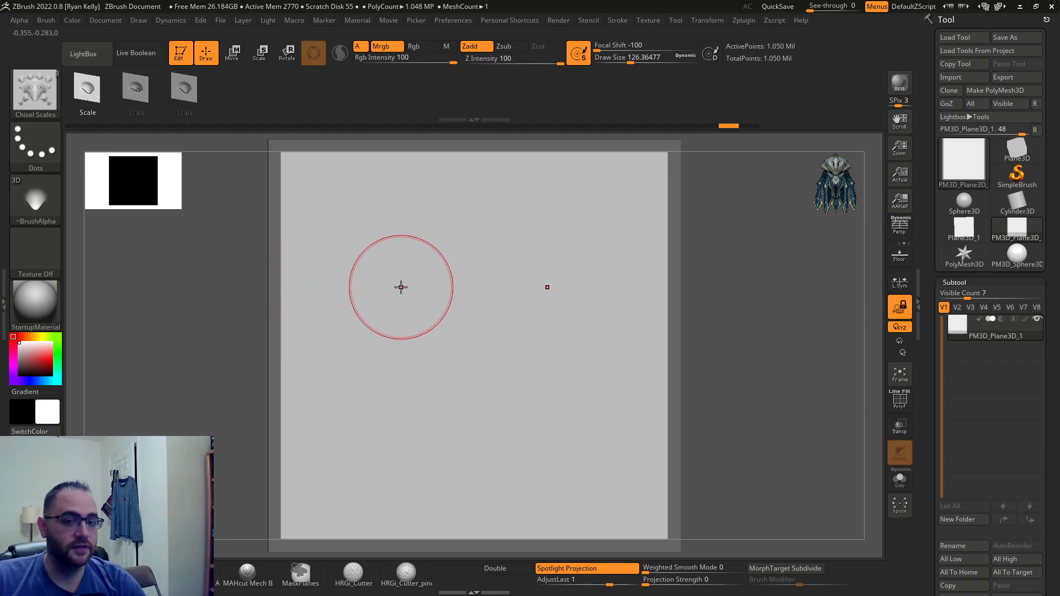
- Stroke curving rows of chisel scales down the plane, easing pressure so each tapers at the bottom
drag(402, 287, 375, 354)
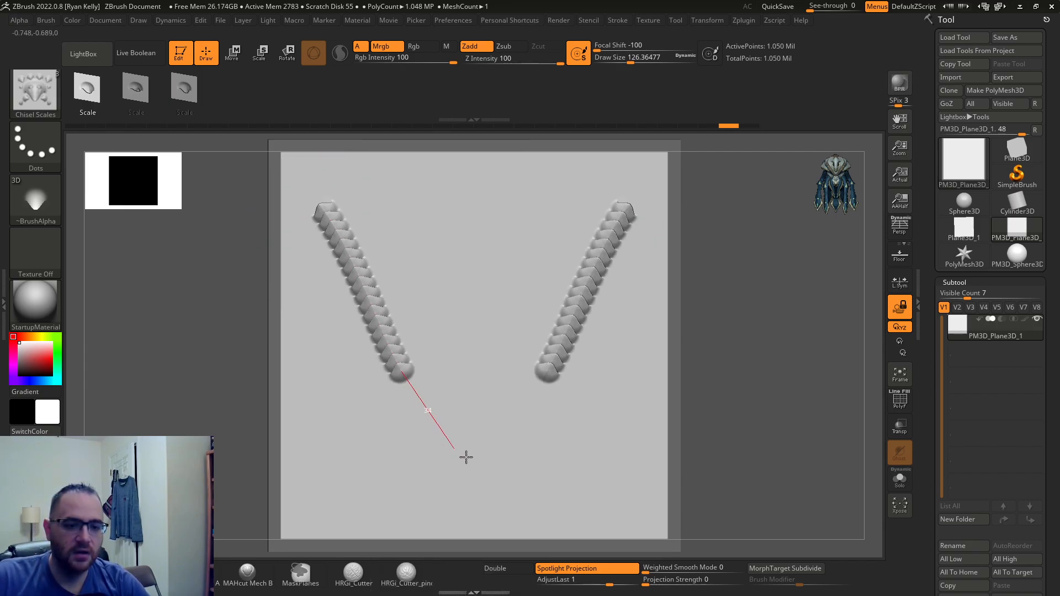
drag(426, 411, 486, 480)
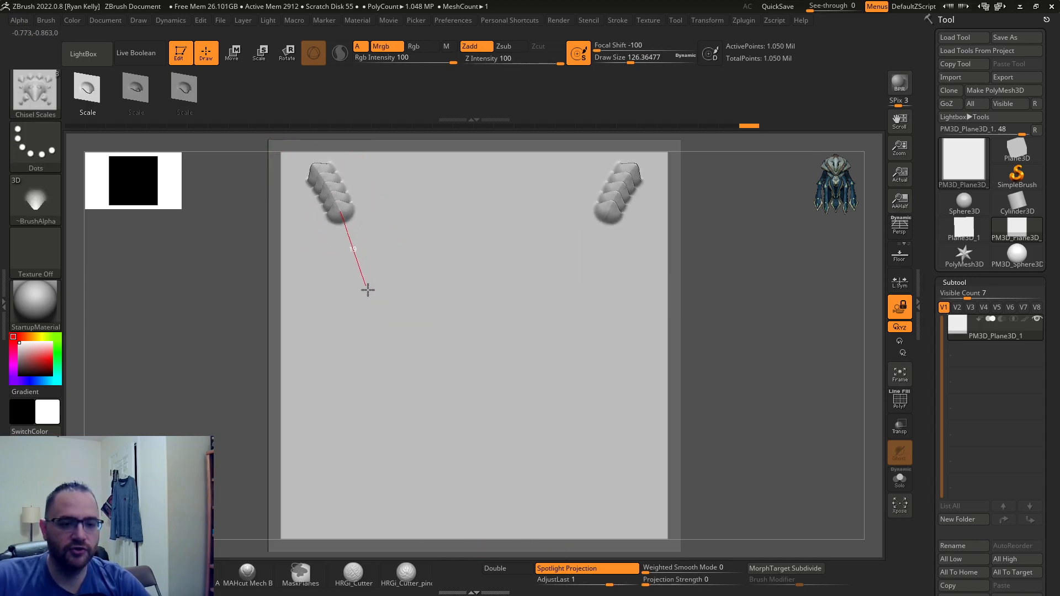
drag(341, 213, 414, 497)
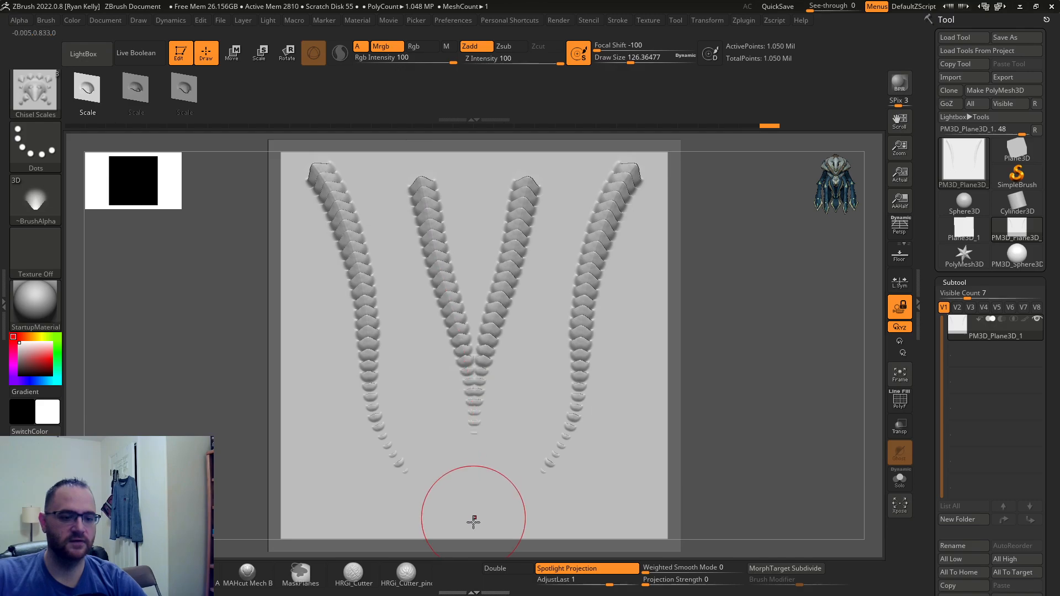
mouse_move(554, 224)
text(20)
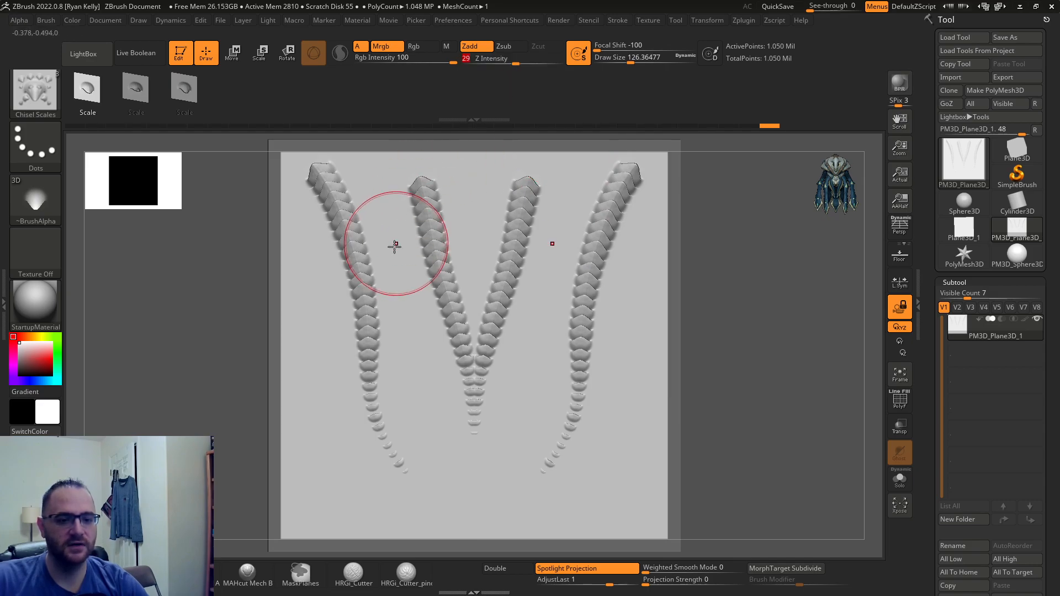
- Stamp fainter low-intensity scale rows along the plane's outer edges
drag(351, 451, 408, 513)
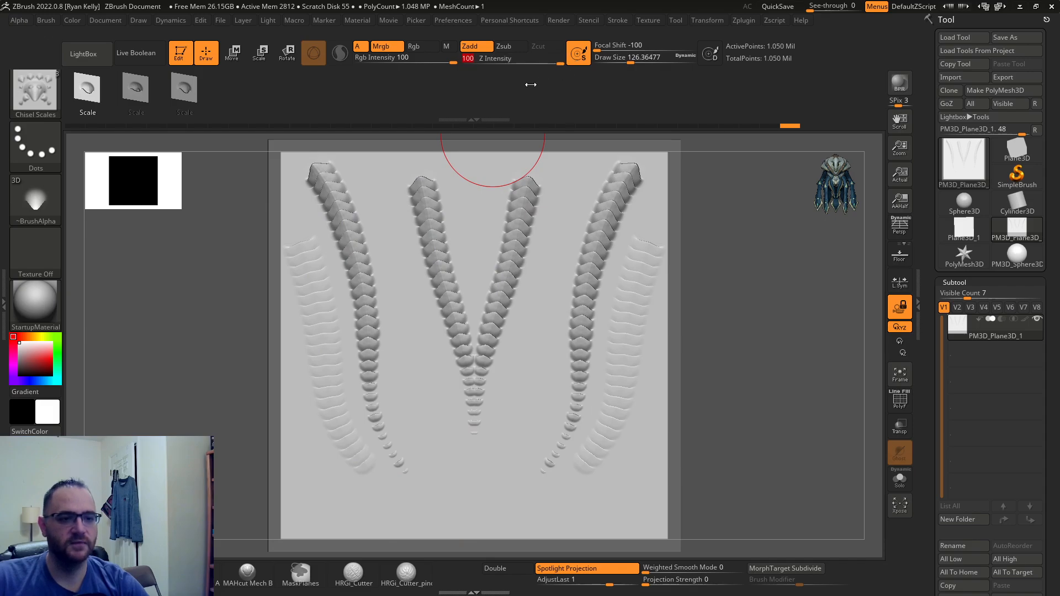
mouse_move(483, 279)
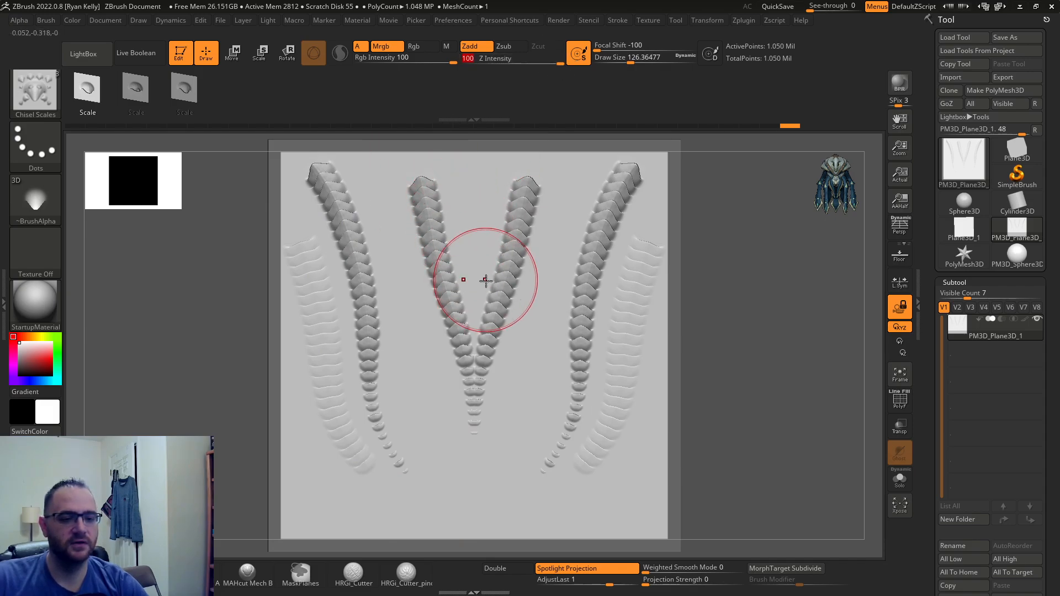
mouse_move(485, 271)
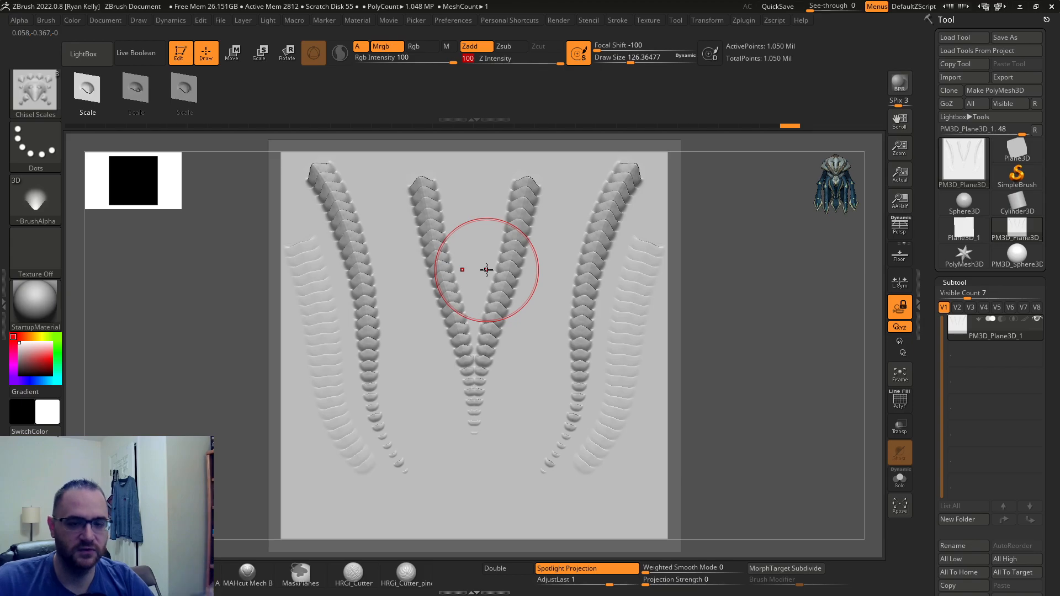
mouse_move(458, 194)
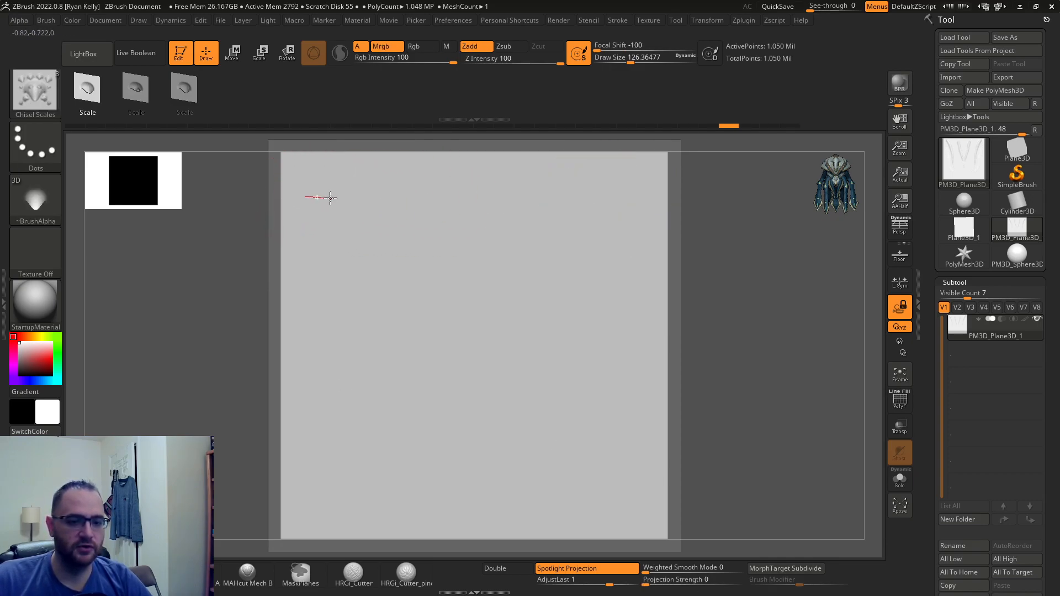
- Stamp a diagonal row of spaced single scales, then face the plane again
drag(325, 197, 643, 197)
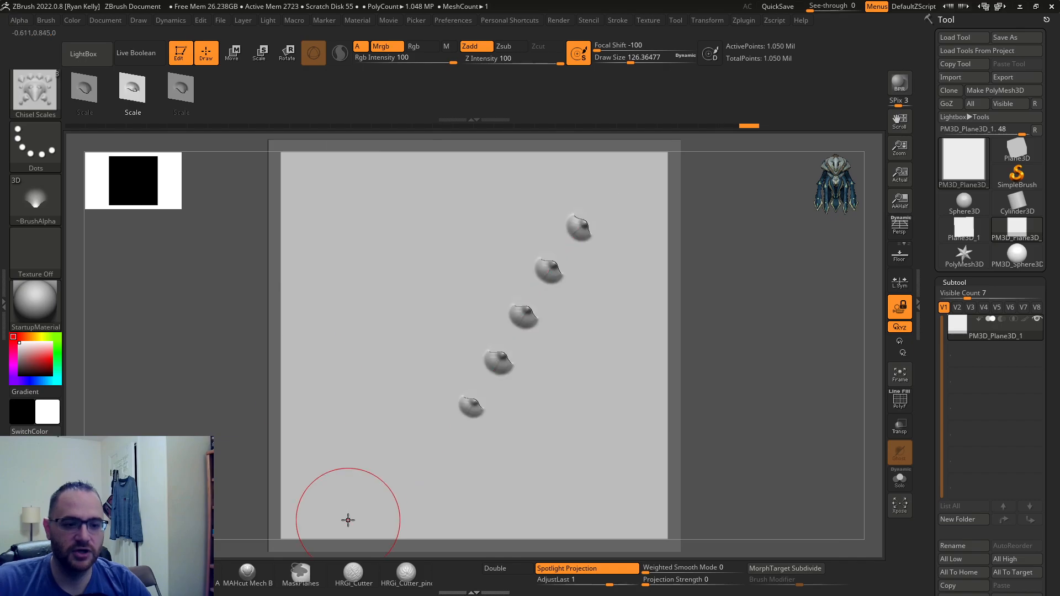
mouse_move(523, 145)
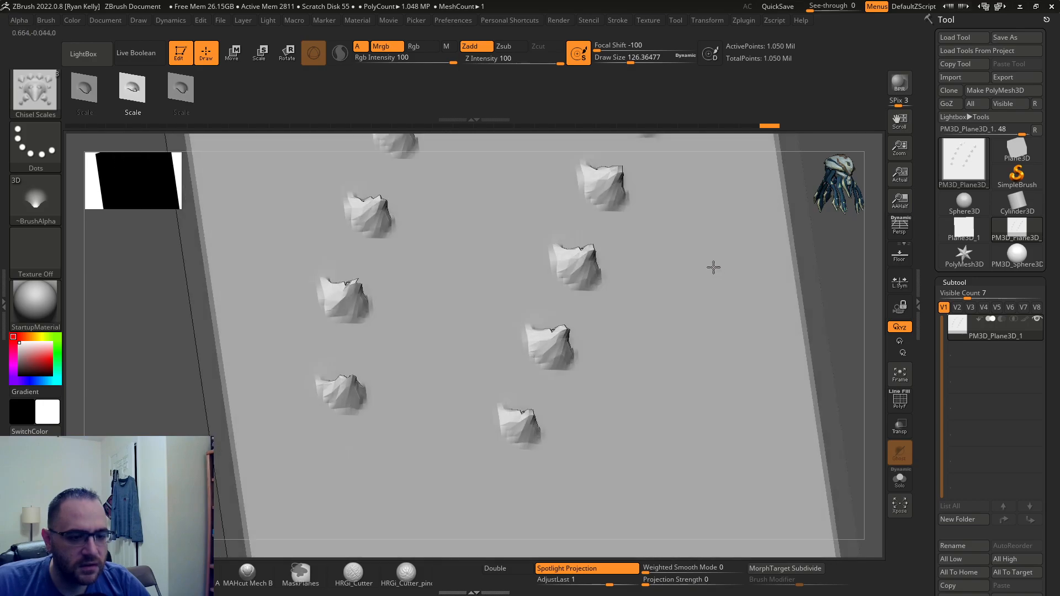
drag(713, 267, 496, 309)
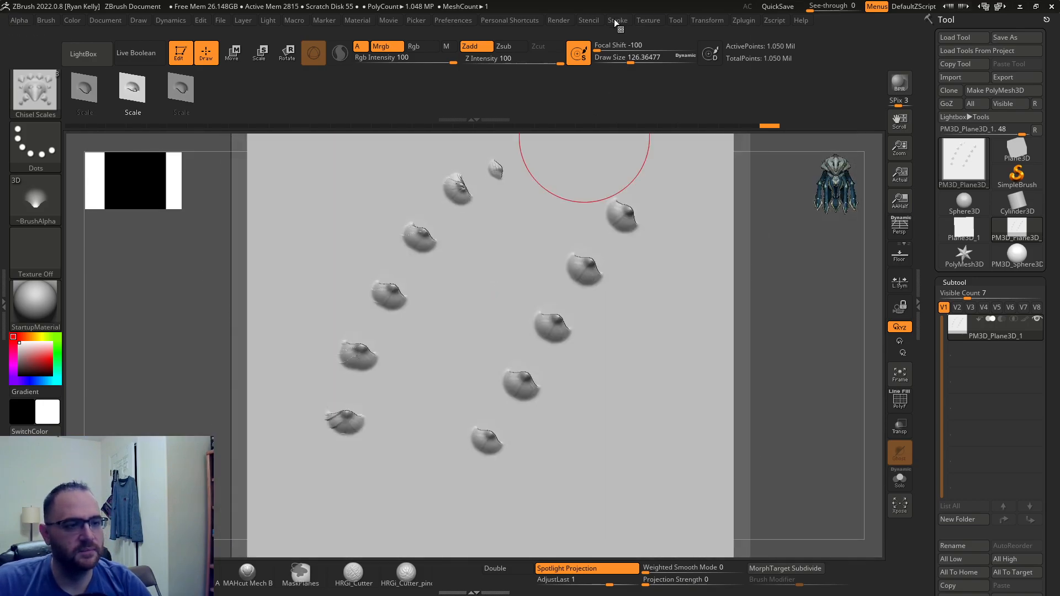
- Toggle Roll under Stroke > Modifiers and show the Personal Shortcuts palette with LazyMouse
click(616, 20)
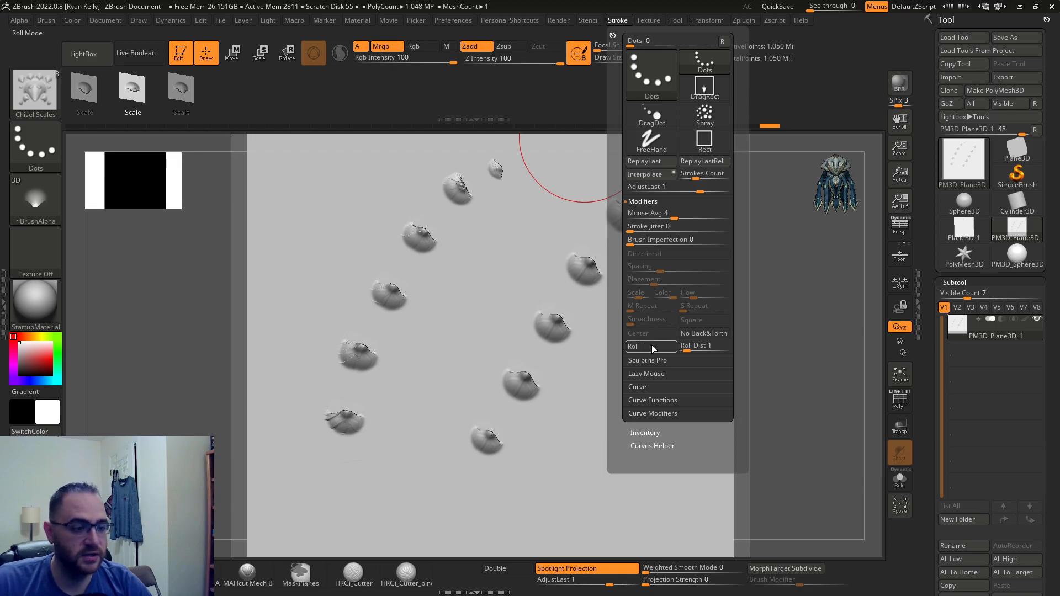
click(633, 346)
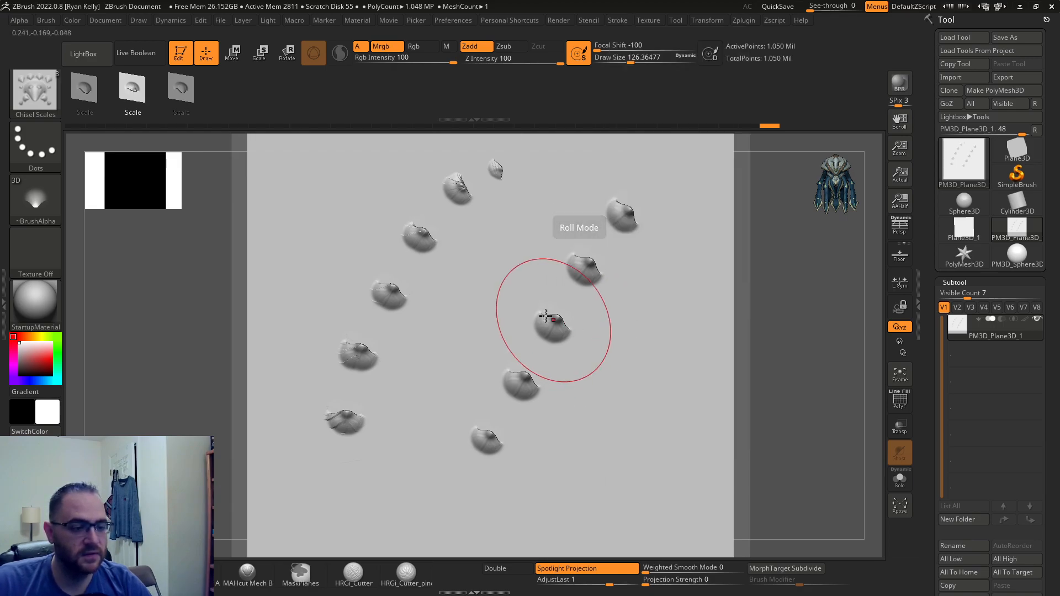
drag(548, 318, 597, 484)
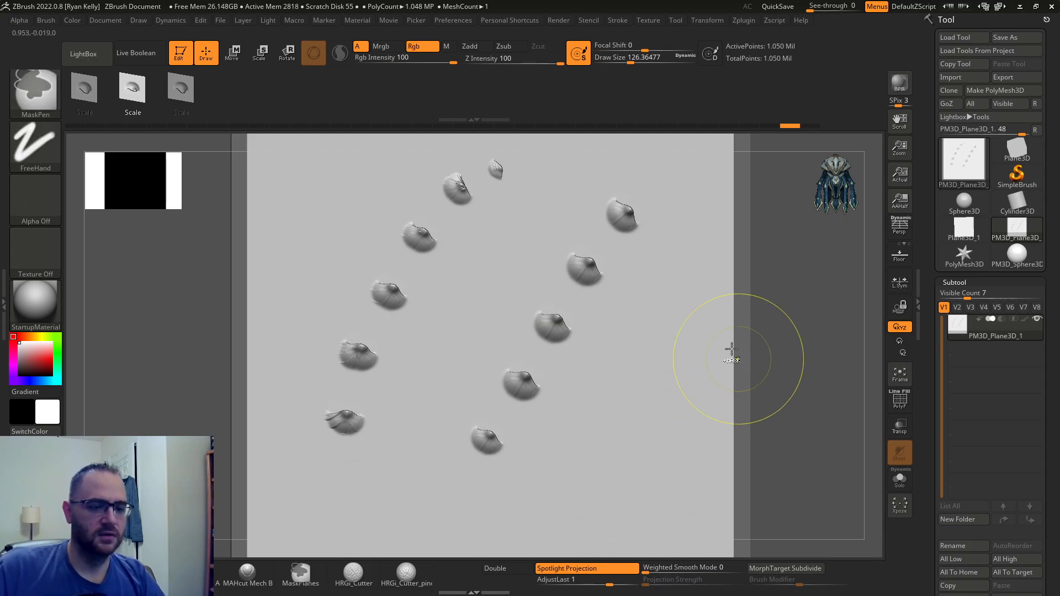
click(616, 20)
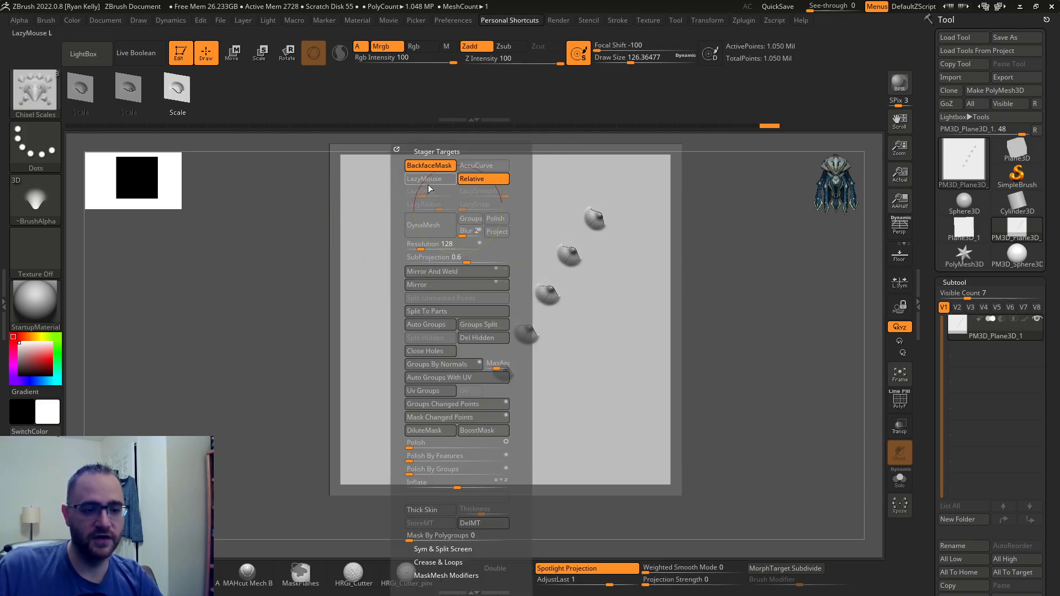
- Enable LazyMouse and drag long curved FreeHand strokes forming horn-like bands
click(431, 178)
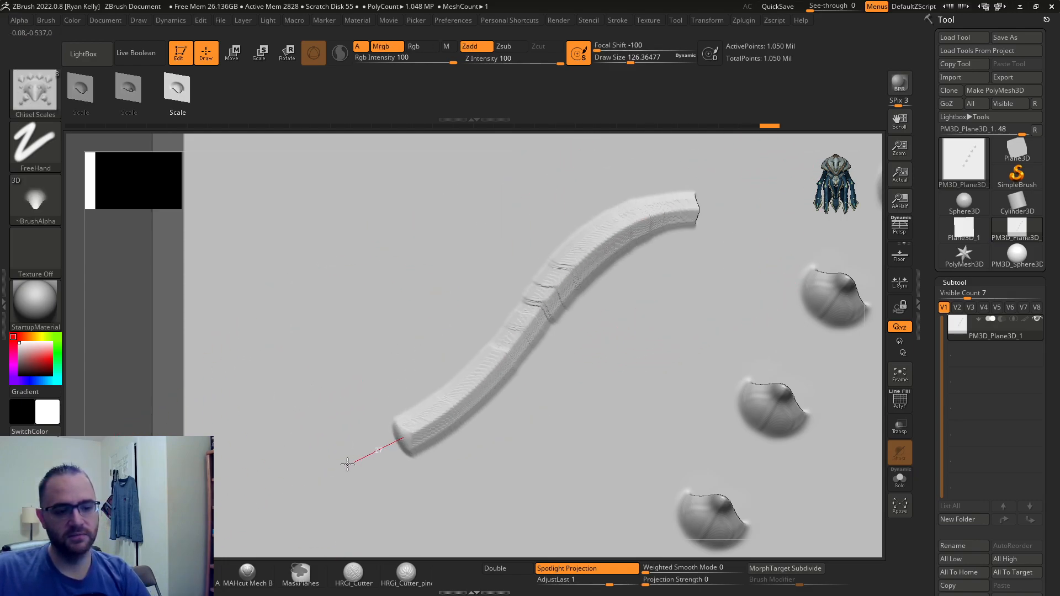
click(45, 20)
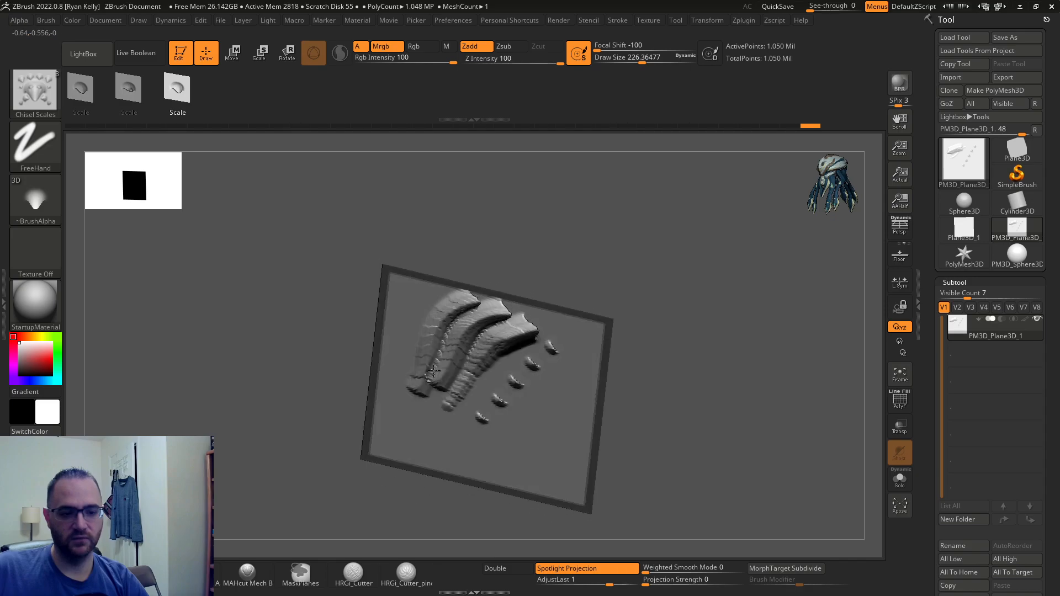
drag(433, 372, 480, 261)
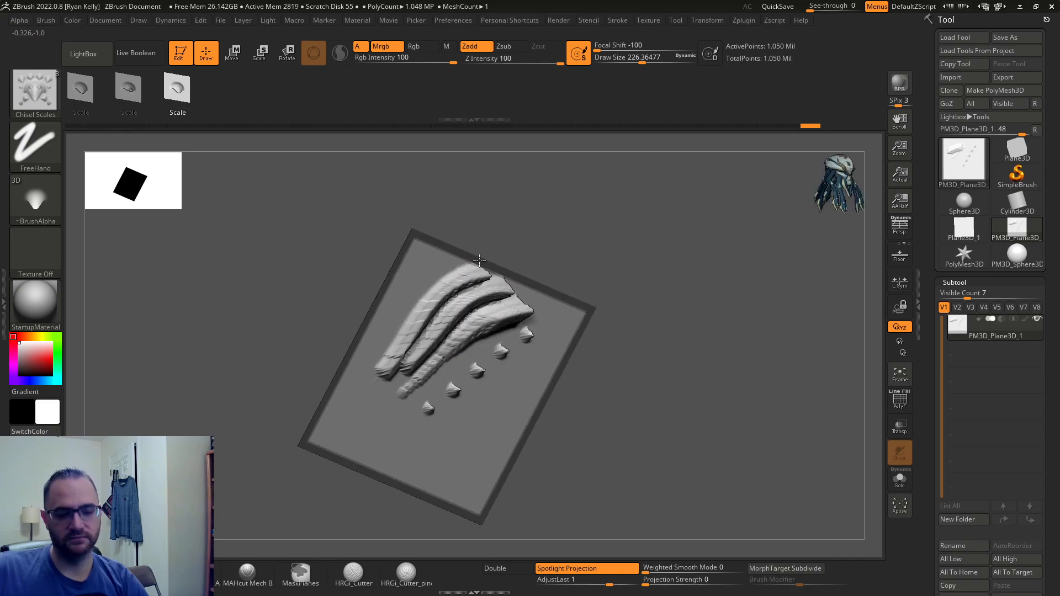
drag(480, 261, 582, 341)
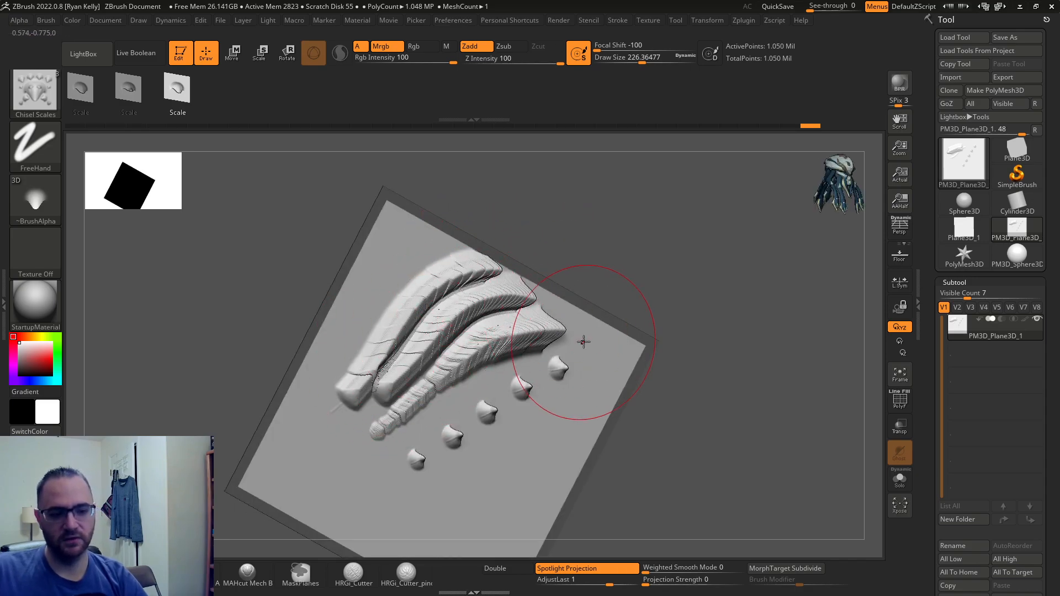